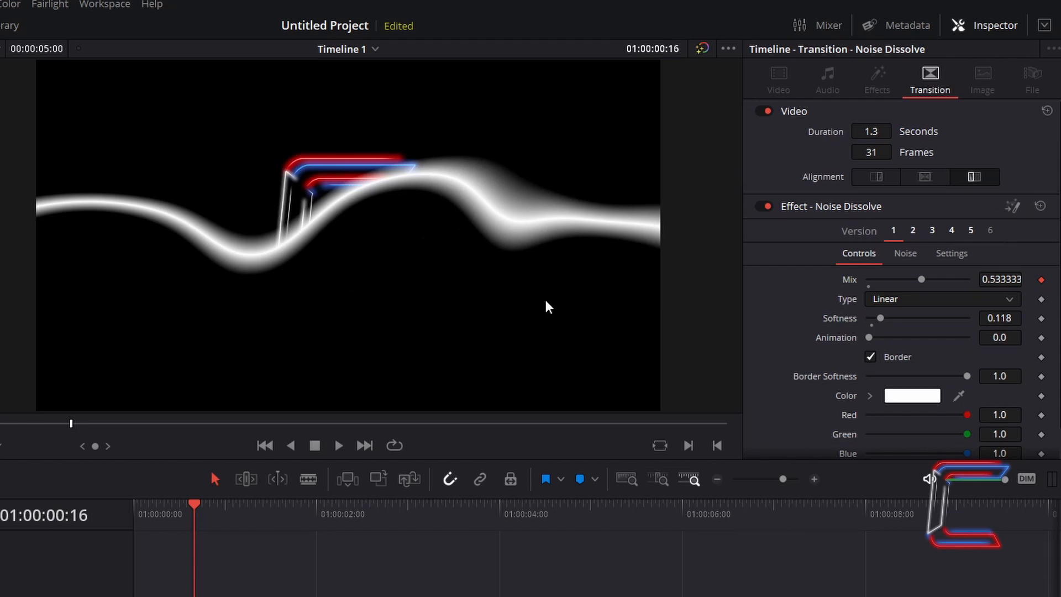
mouse_move(792, 302)
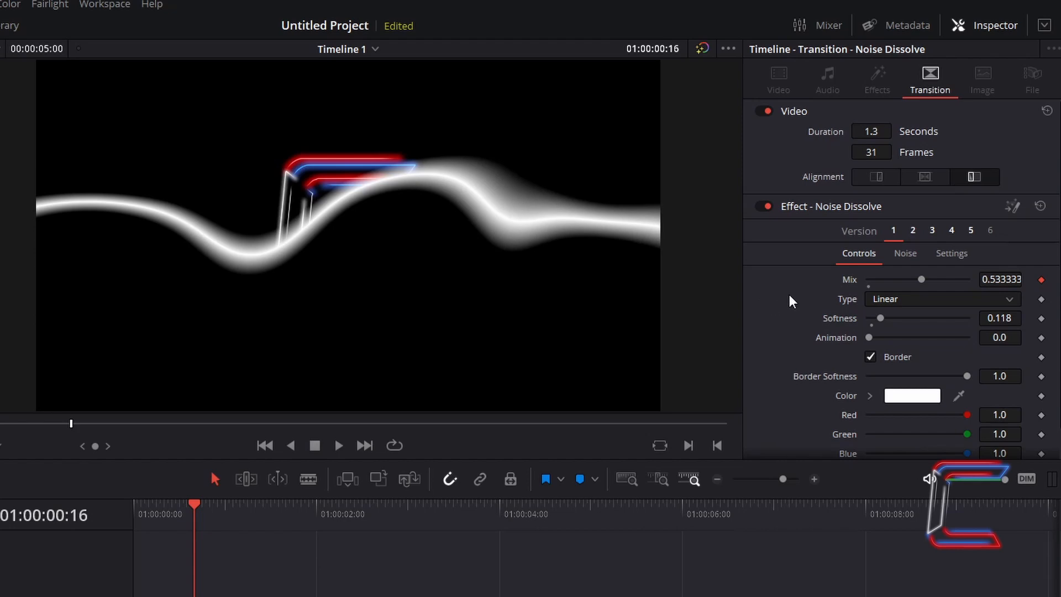